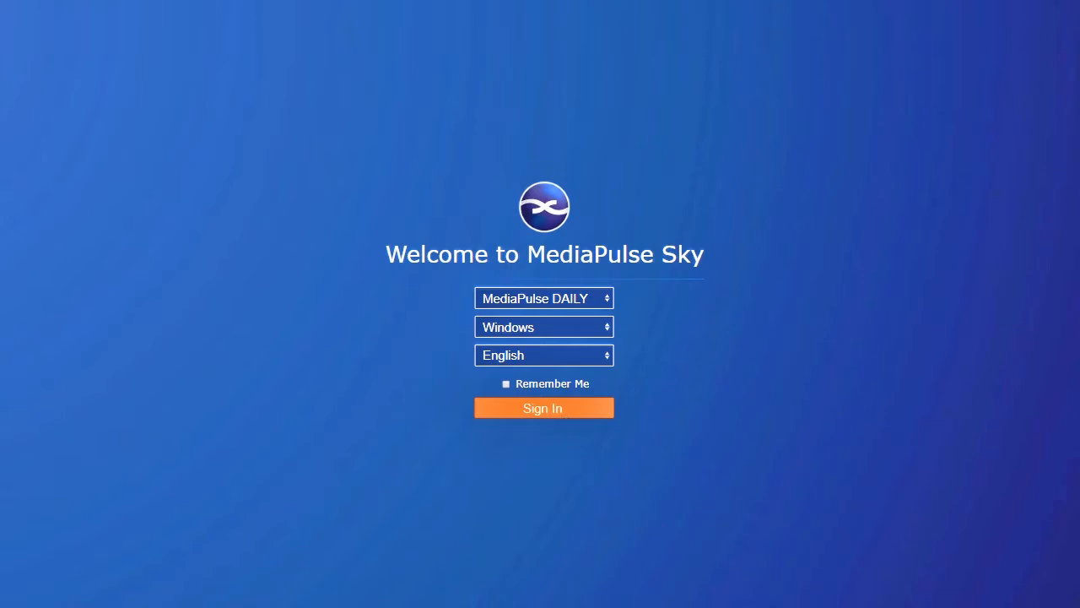
- Sign in to MediaPulse DAILY using Windows authentication and English
click(542, 407)
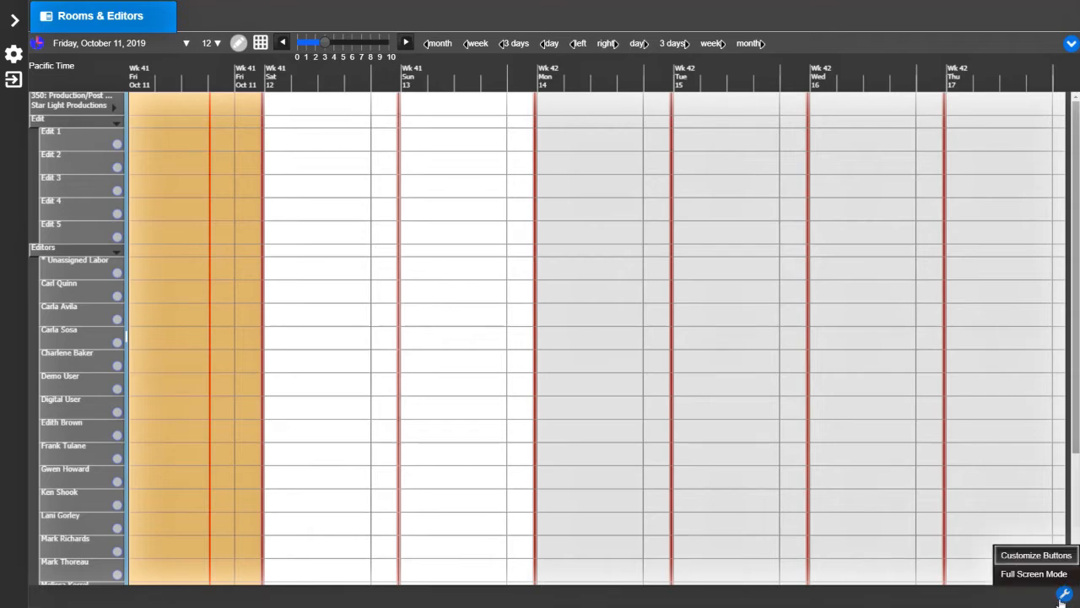
- Add Save View, Items and Display to the button order via Customize Buttons
click(1036, 555)
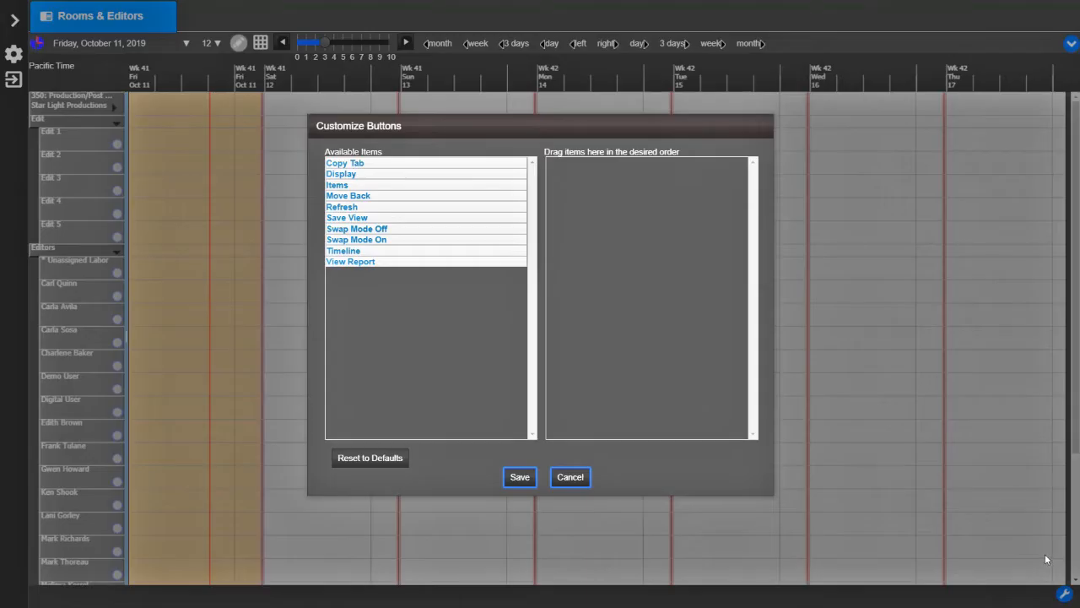
drag(347, 217, 650, 163)
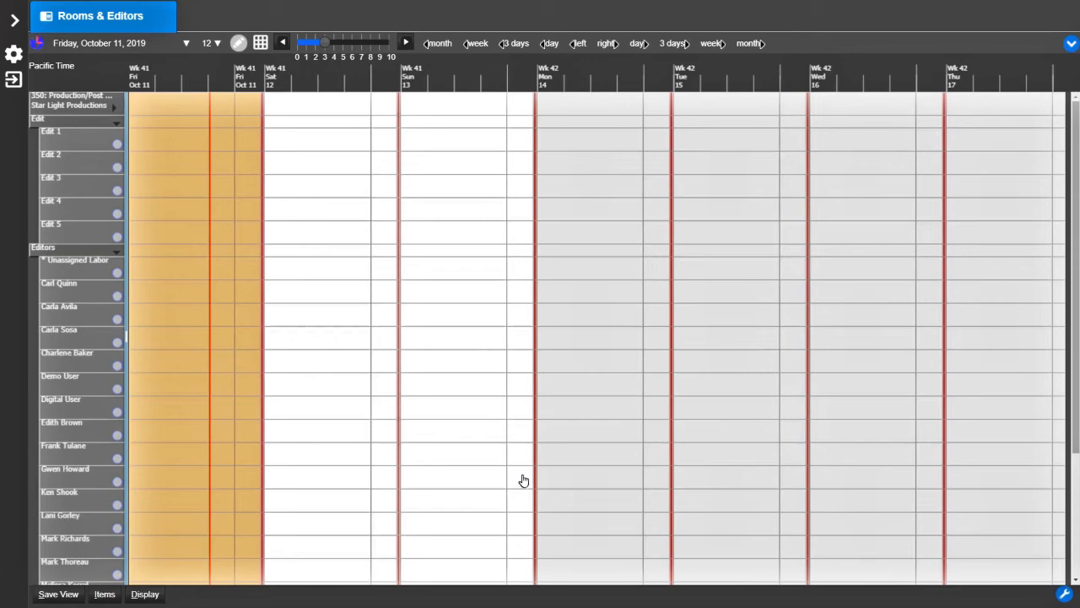
mouse_move(242, 239)
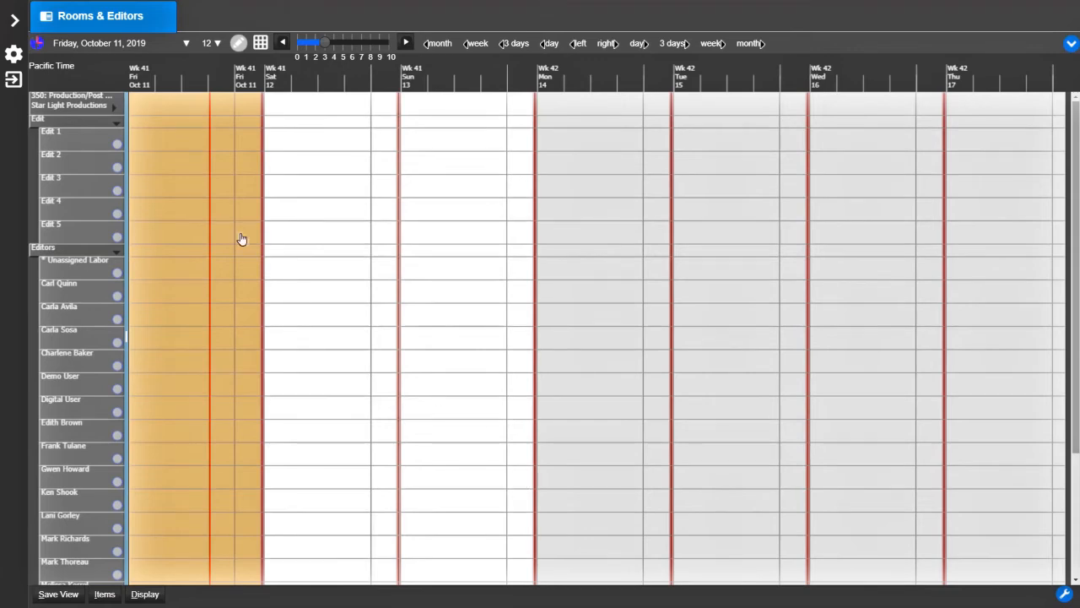
- Toggle the gear menu, then use the bottom-bar Display, Items and Save View buttons
click(14, 54)
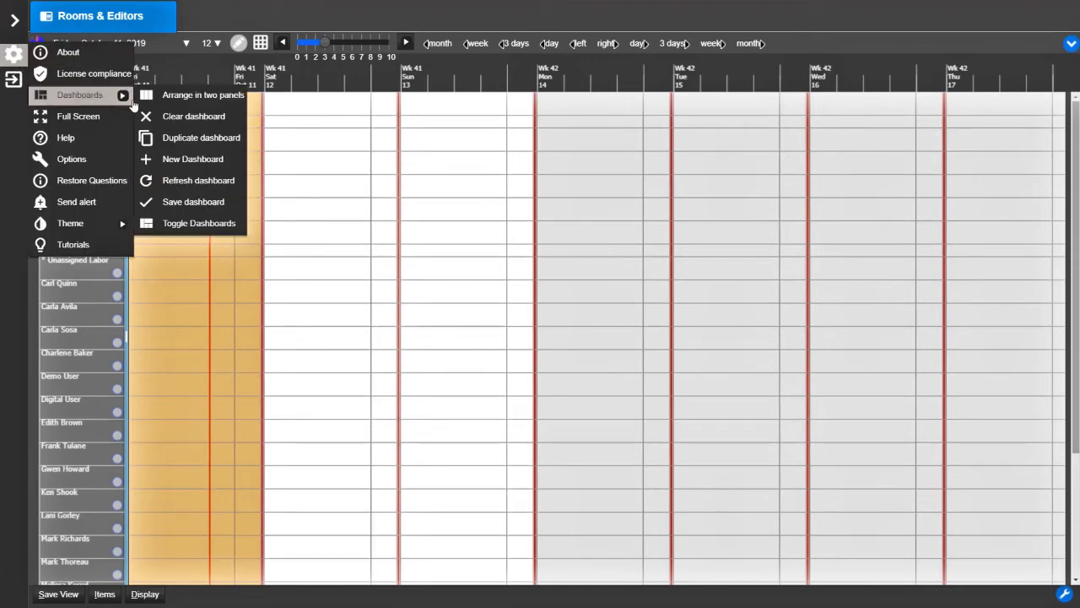
click(198, 180)
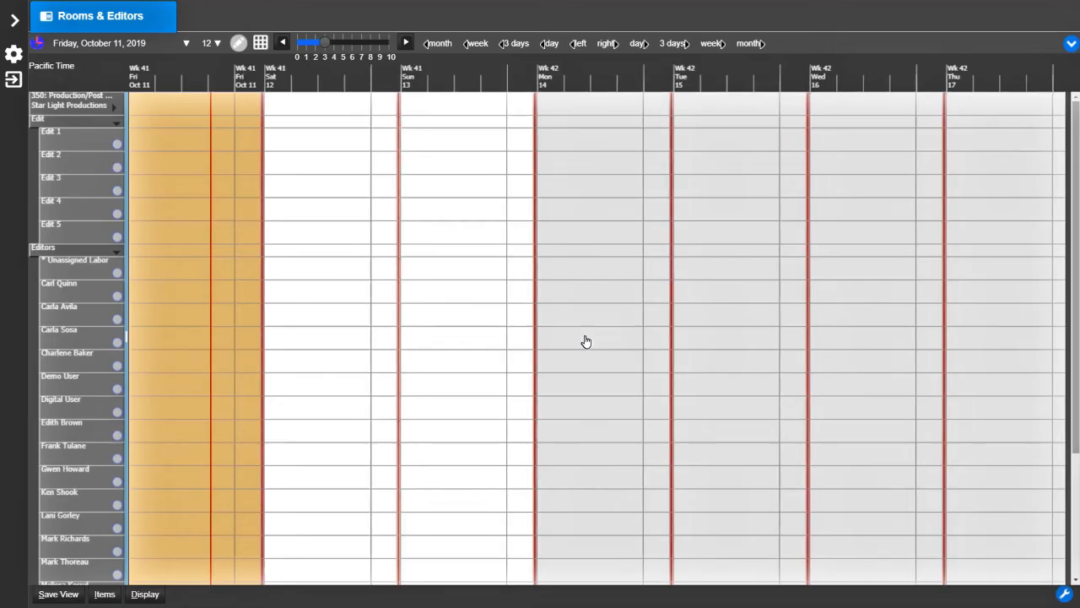
click(145, 593)
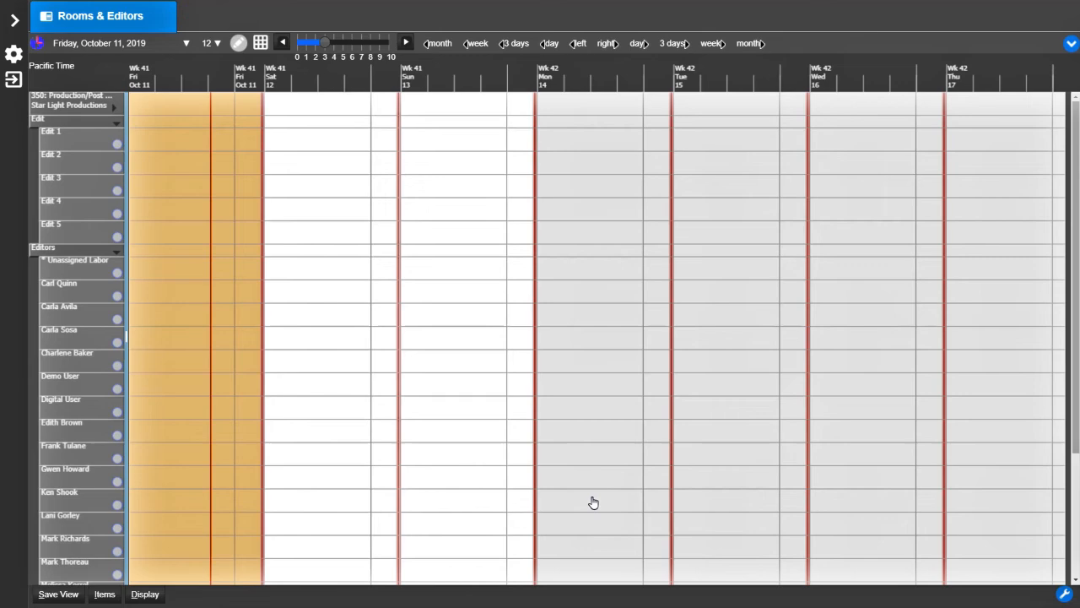
click(104, 594)
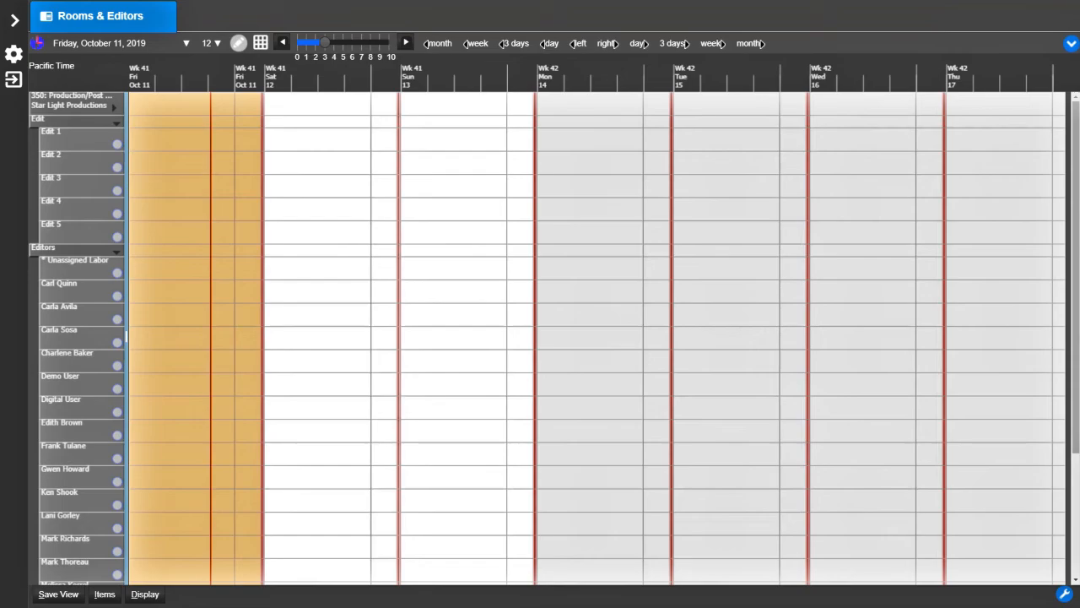
click(58, 594)
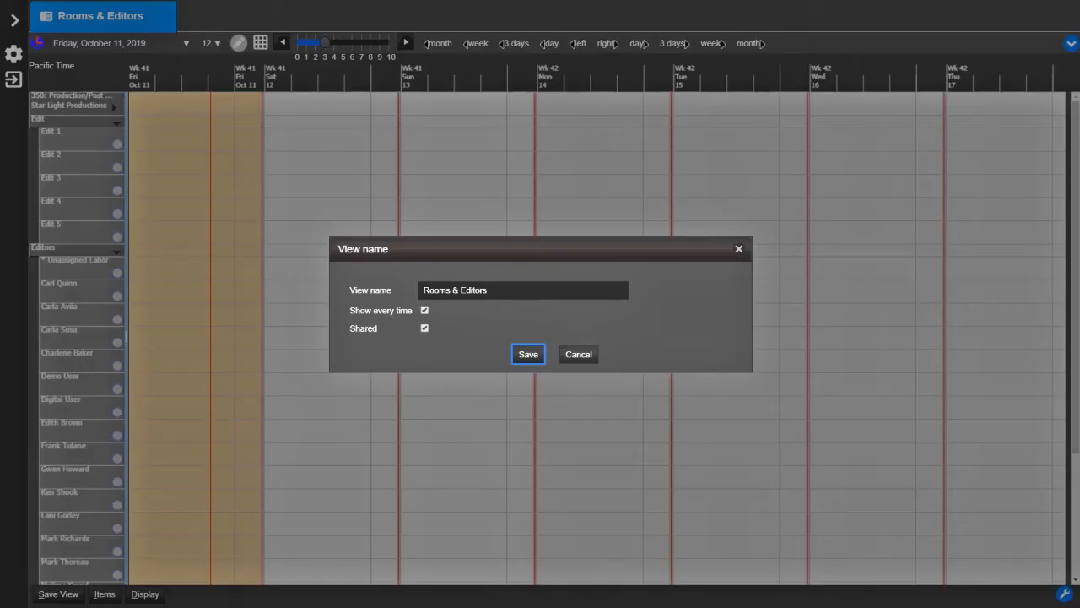
mouse_move(996, 524)
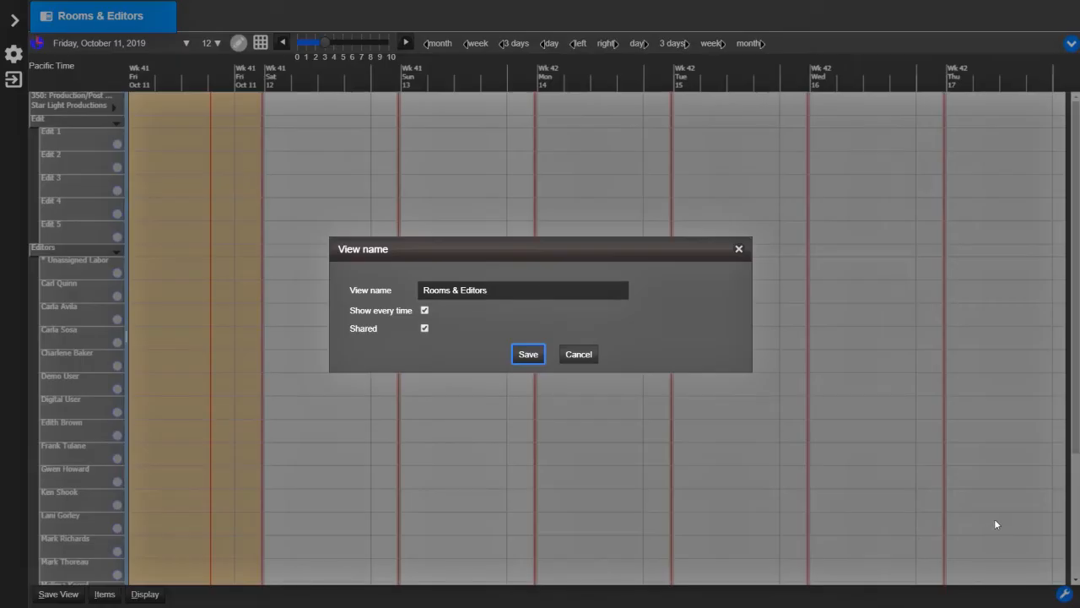
- Save the Rooms & Editors view with Show every time and Shared checked
click(527, 353)
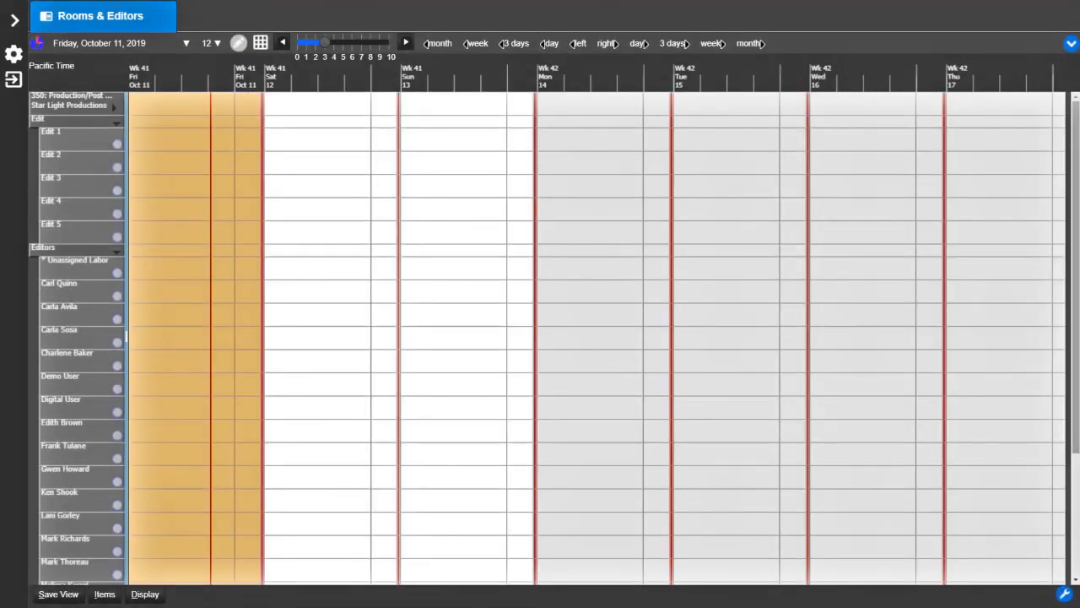